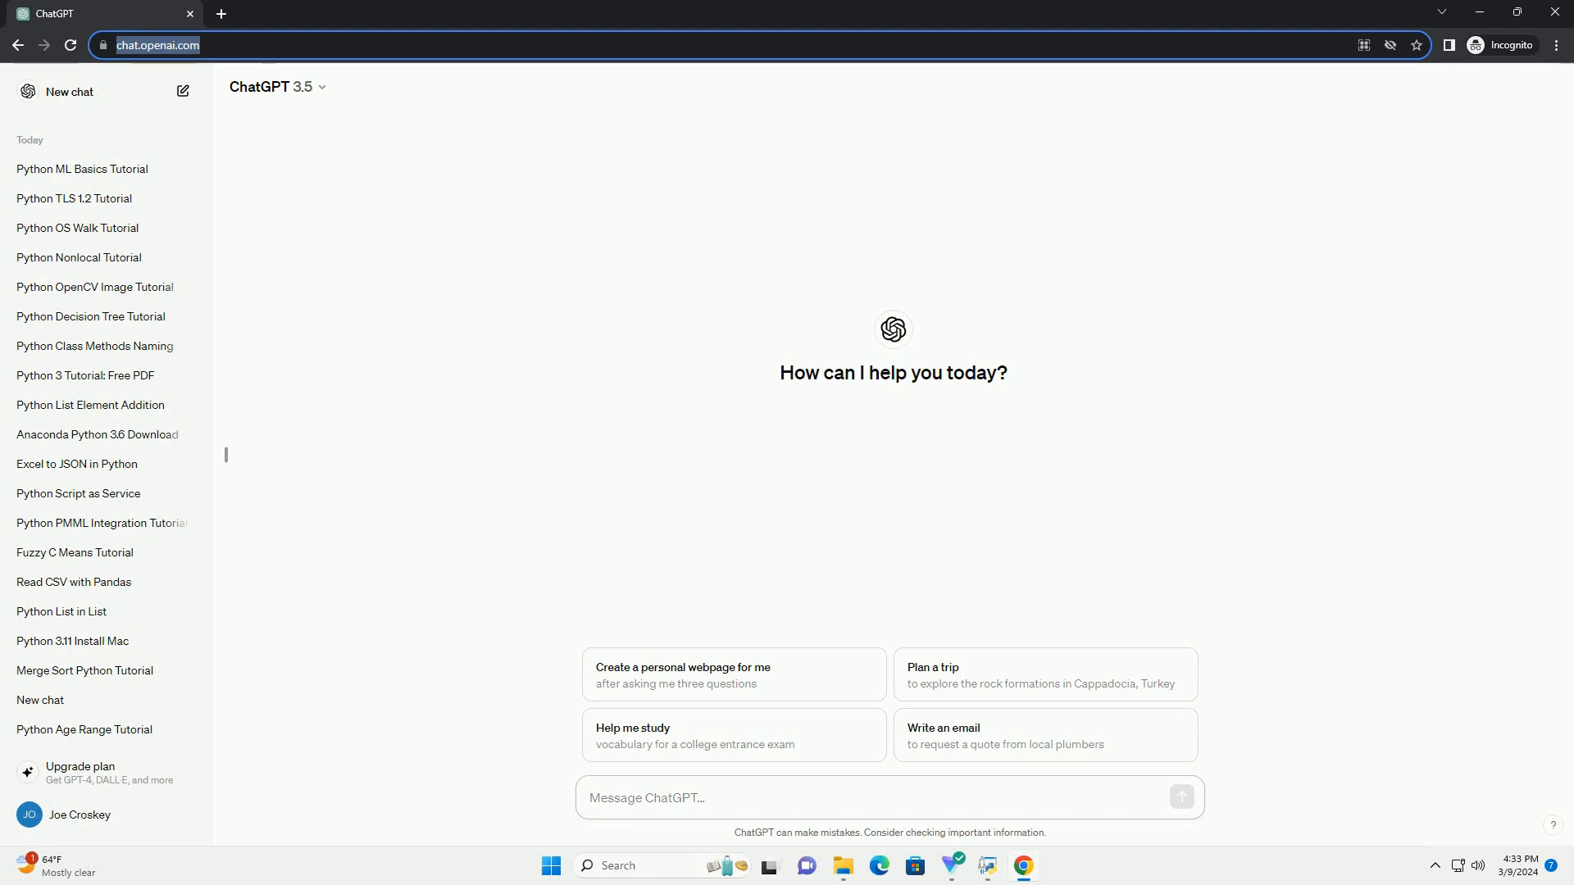
Step: Type the prompt 'write an informative tutorial about python check if stack is' into the message box
left_click(703, 797)
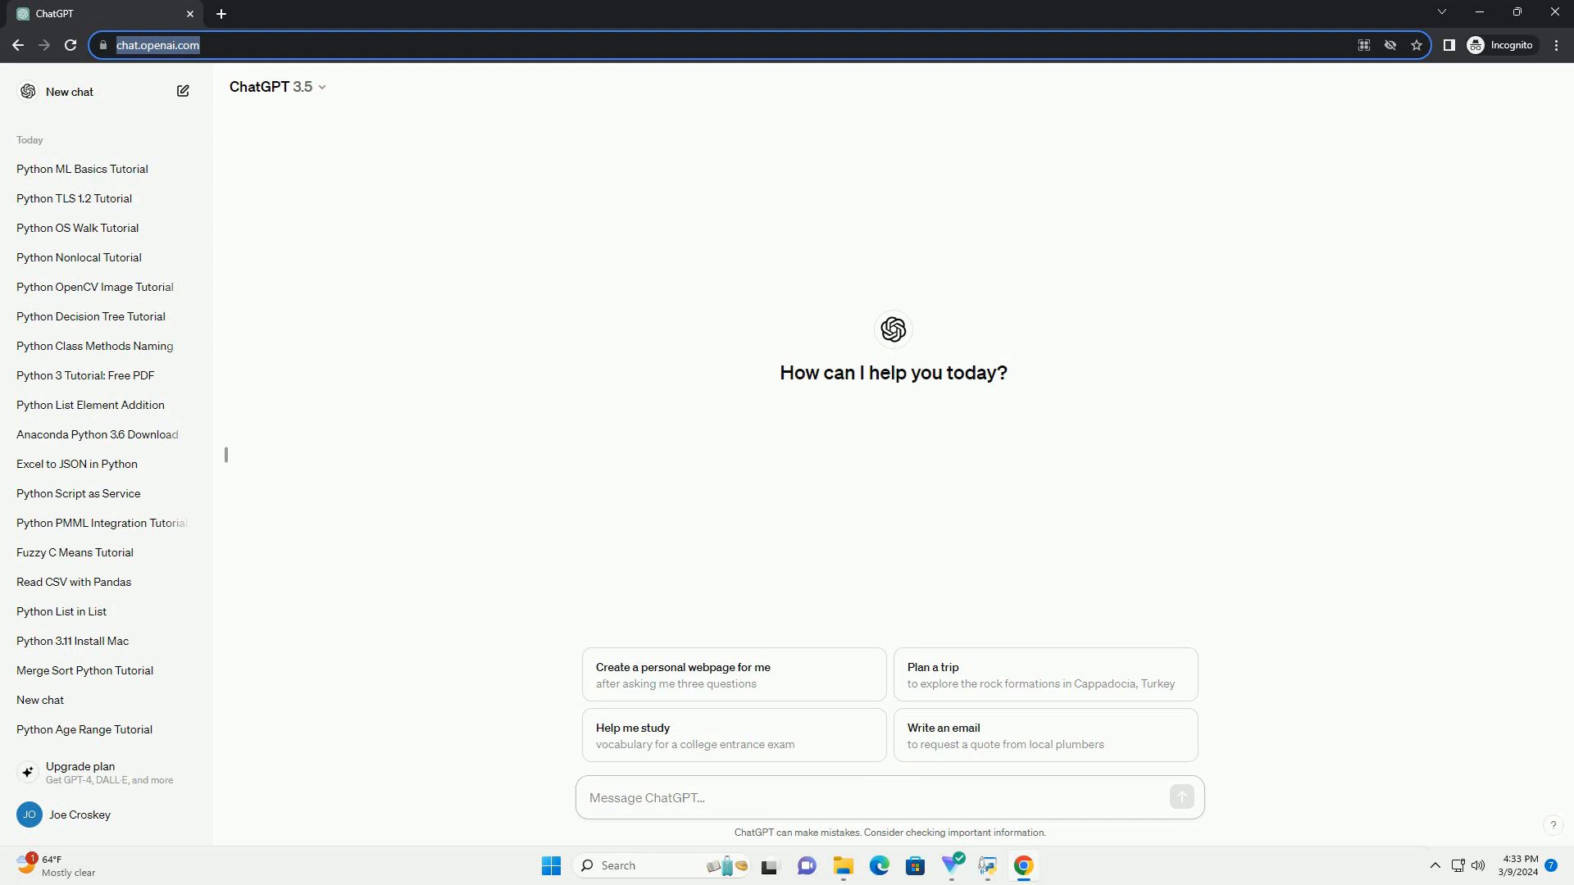
type("write an informative tutorial about python check if stack is")
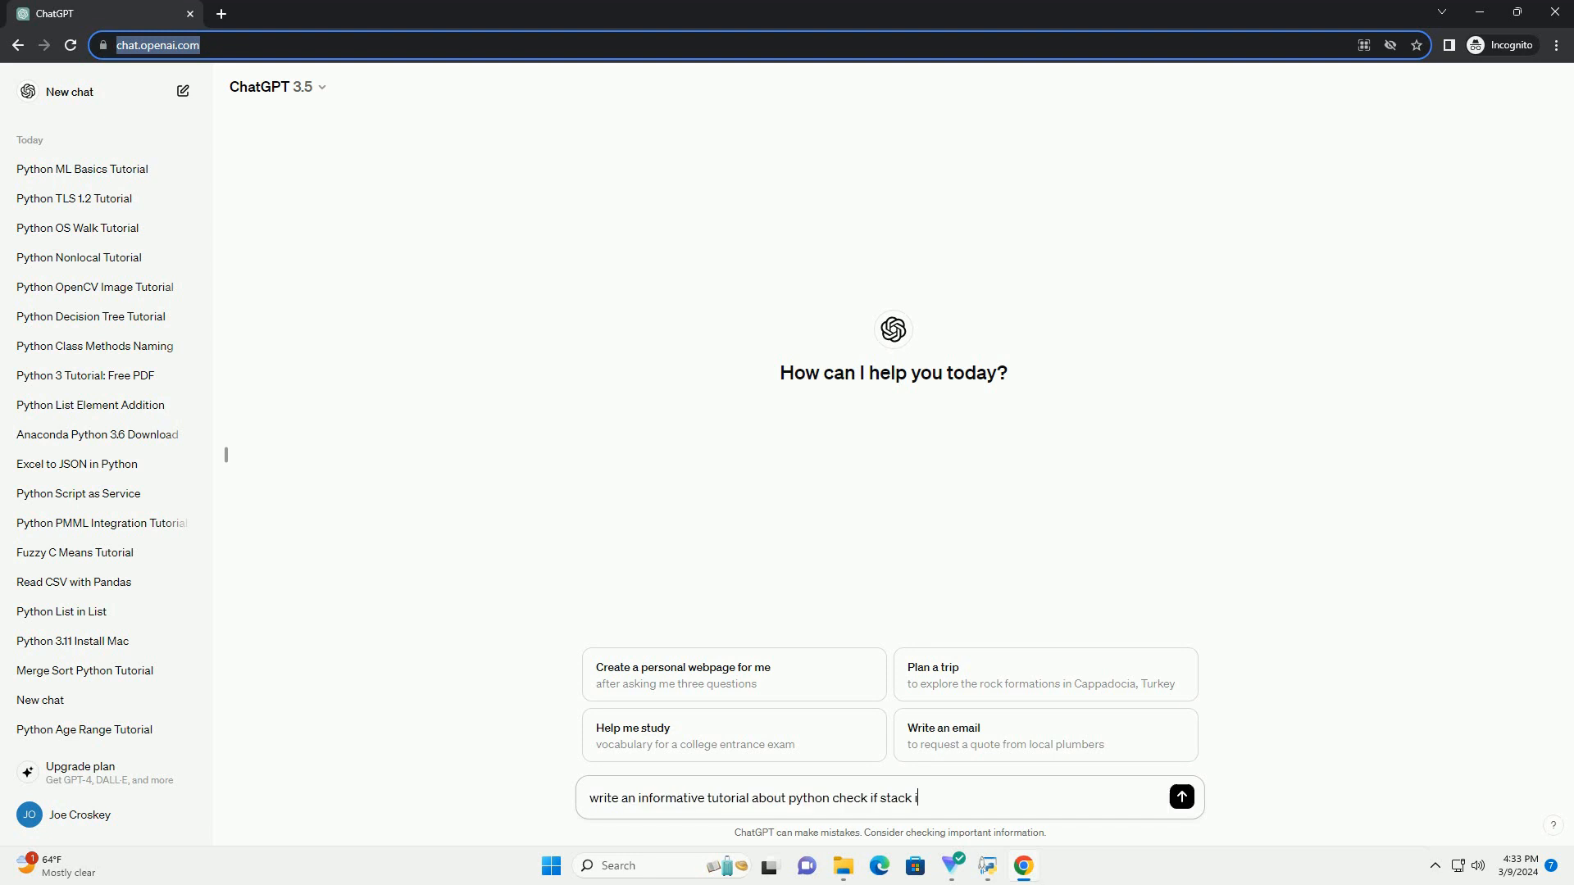
Step: Send the tutorial prompt and scroll down through the generated stack-empty code examples
left_click(1180, 796)
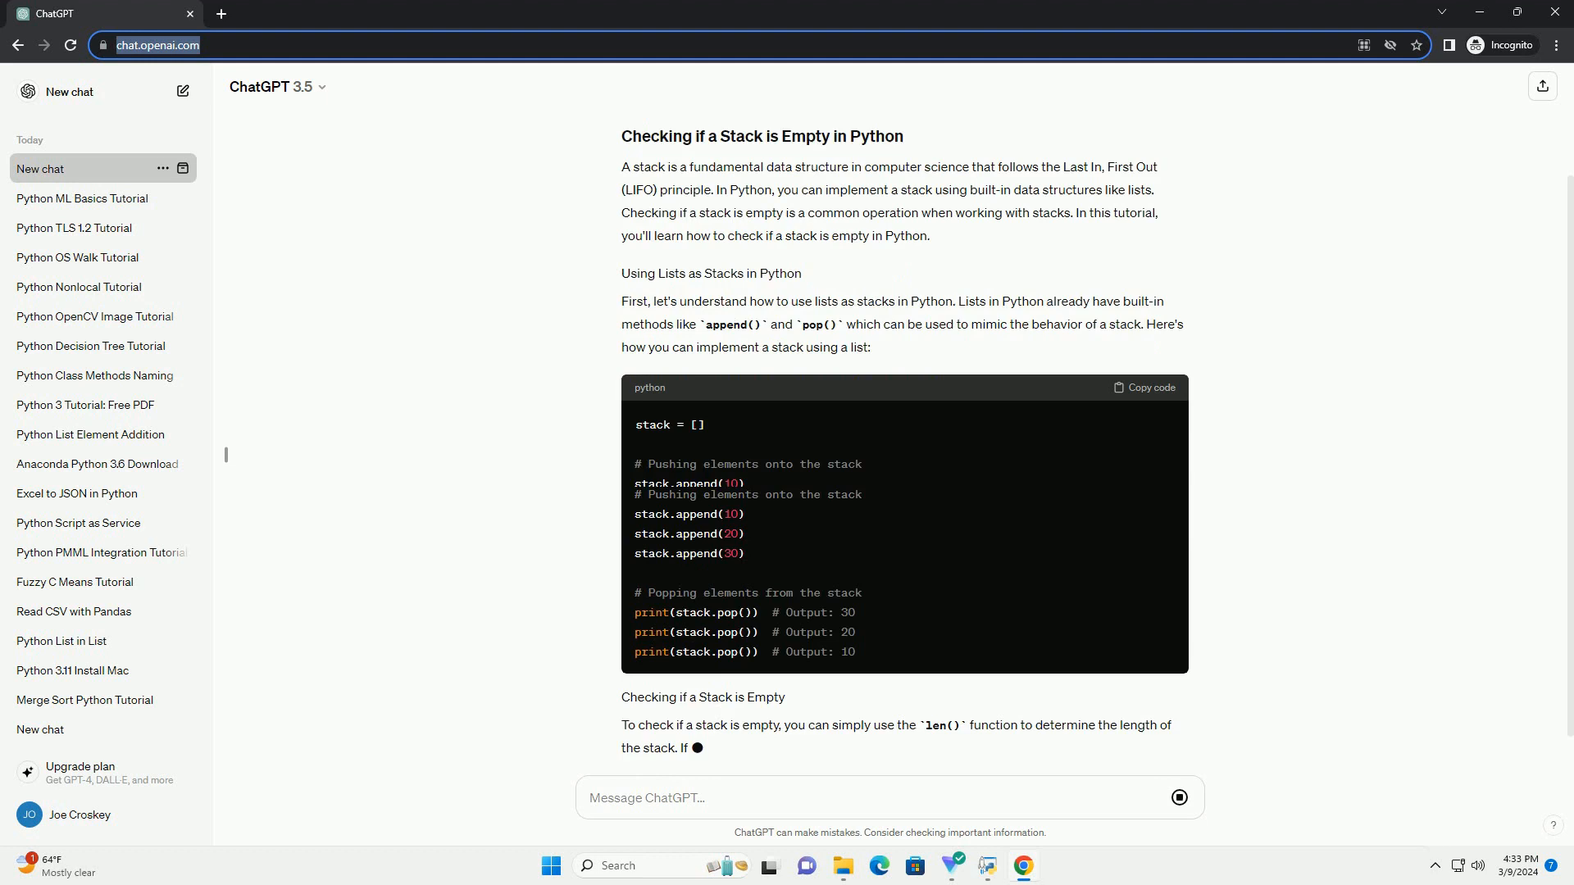
scroll("down", 3)
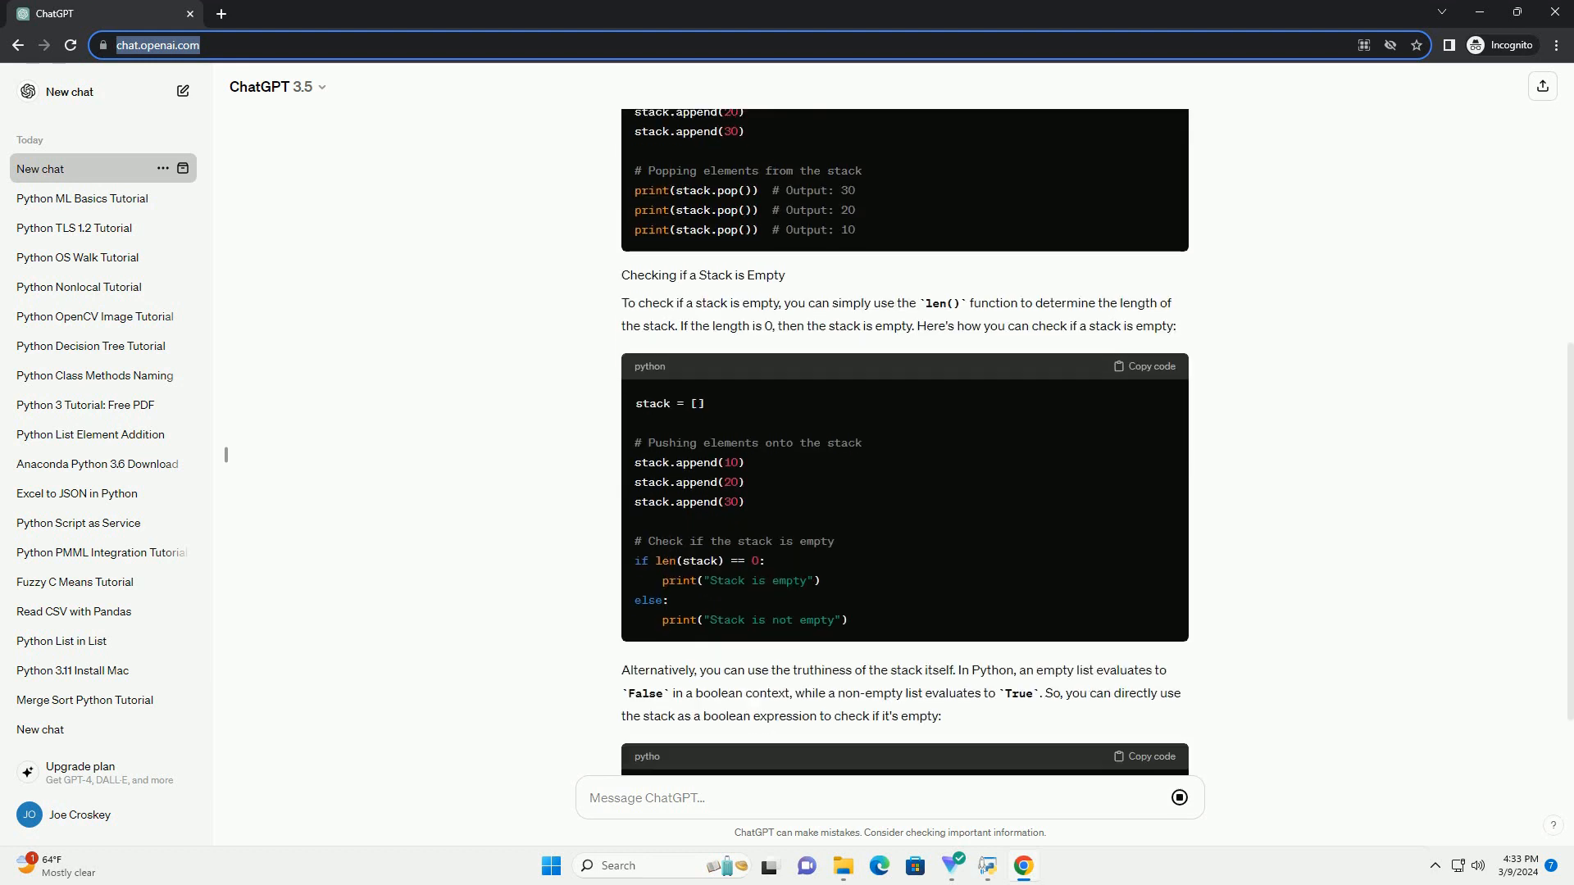
scroll("down", 3)
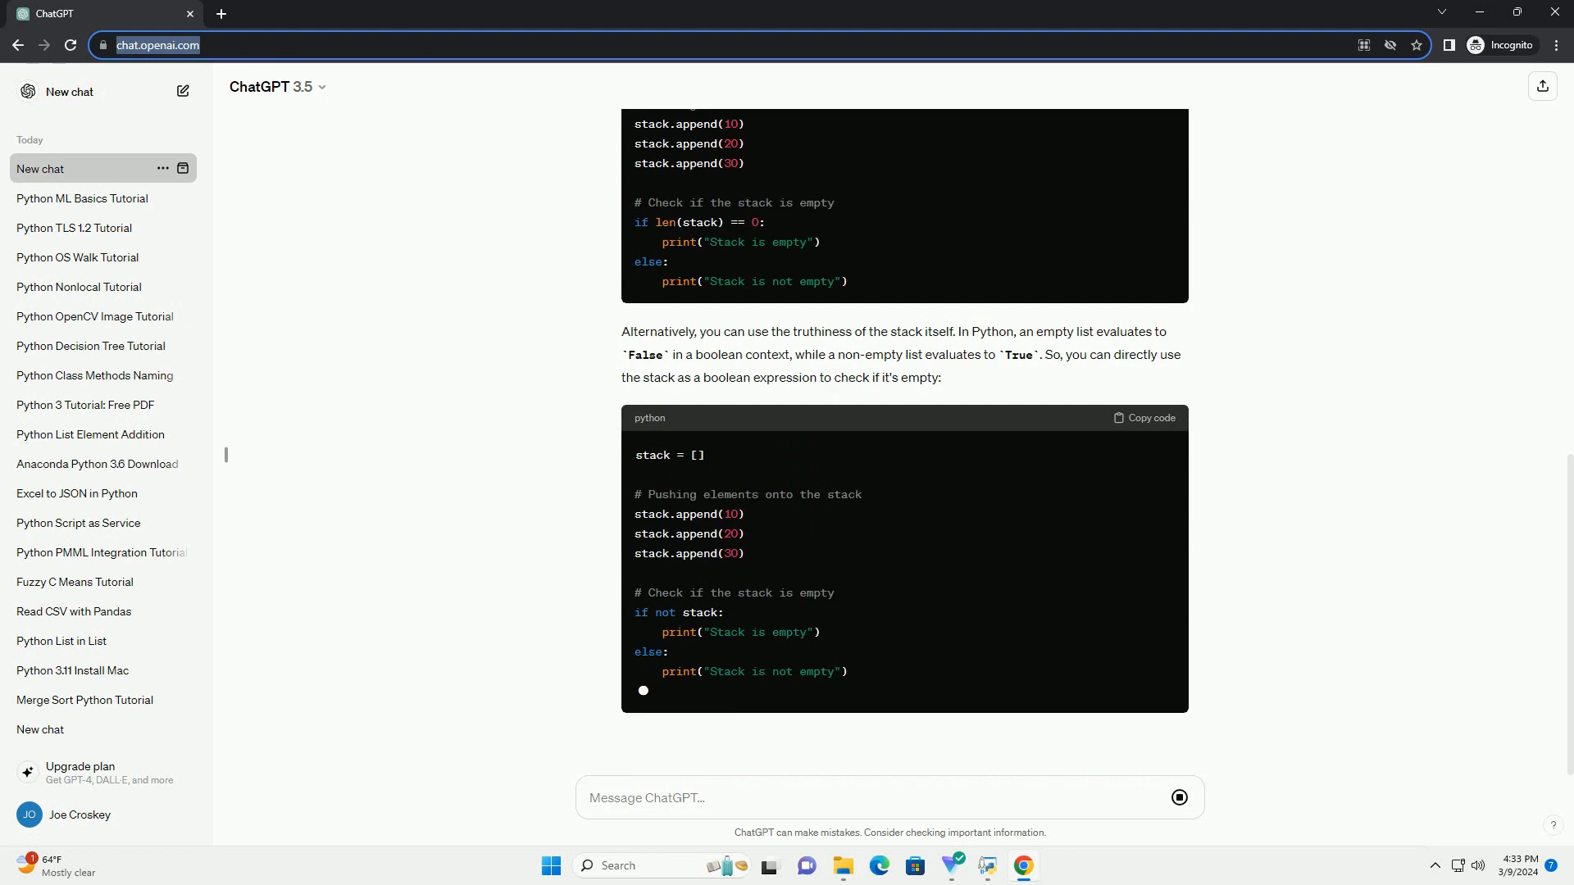